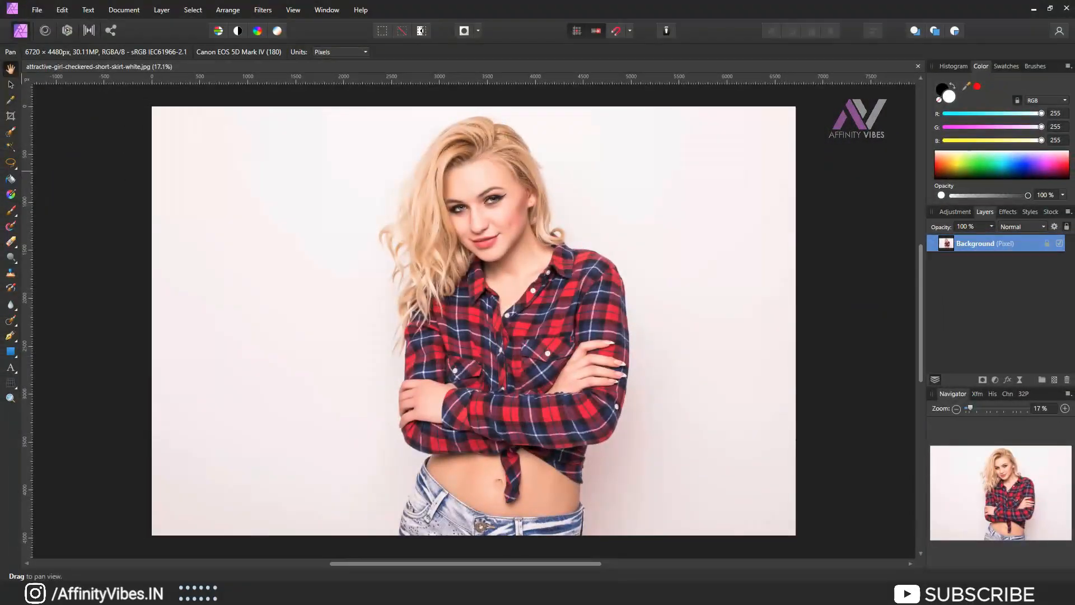
Choose the Flood Select Tool with the muscular man photo in front
{"action": "left_click", "coordinate": [6, 163]}
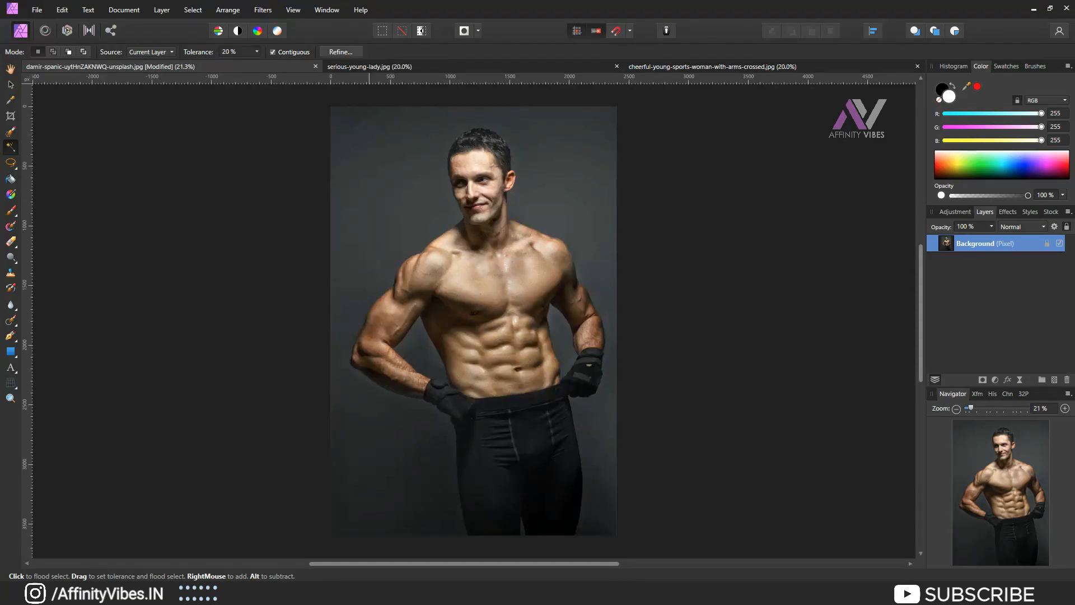
Switch to the laughing woman's tab and pick the Selection Brush Tool
{"action": "left_click", "coordinate": [315, 66]}
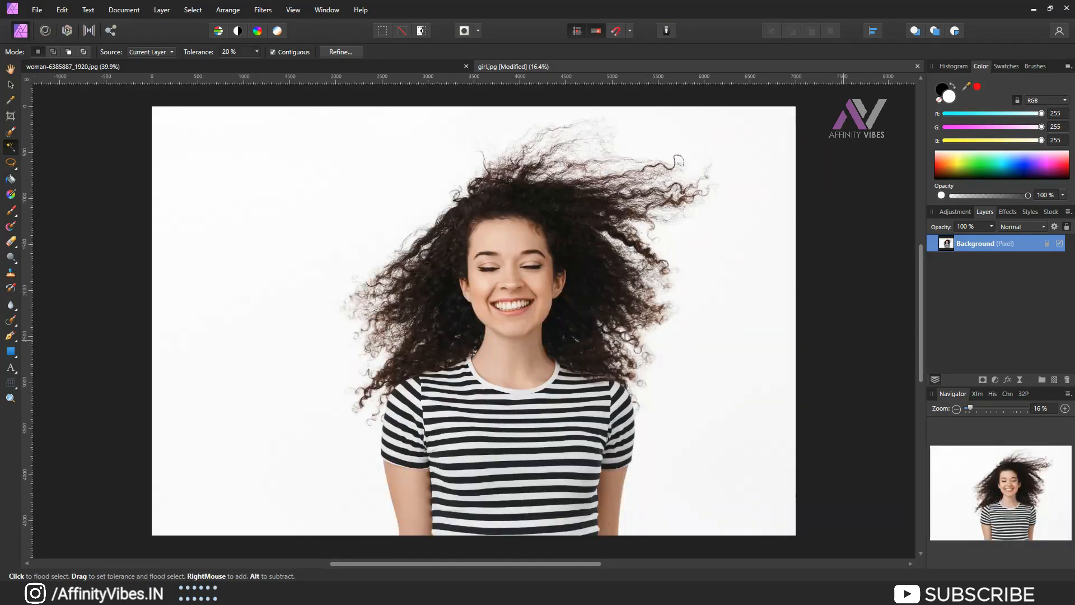
{"action": "mouse_move", "coordinate": [56, 68]}
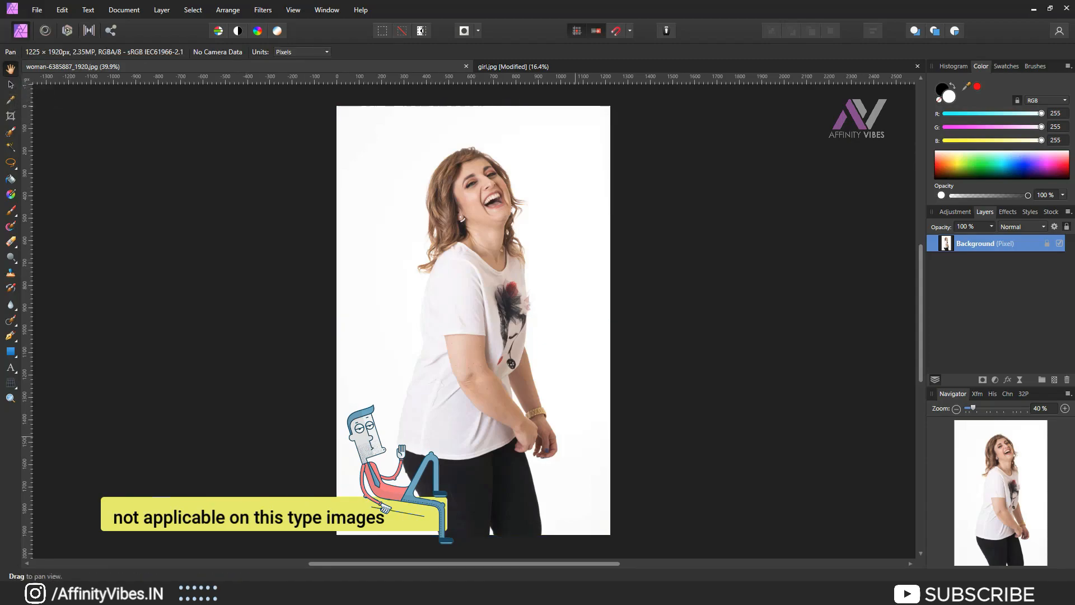
{"action": "mouse_move", "coordinate": [9, 148]}
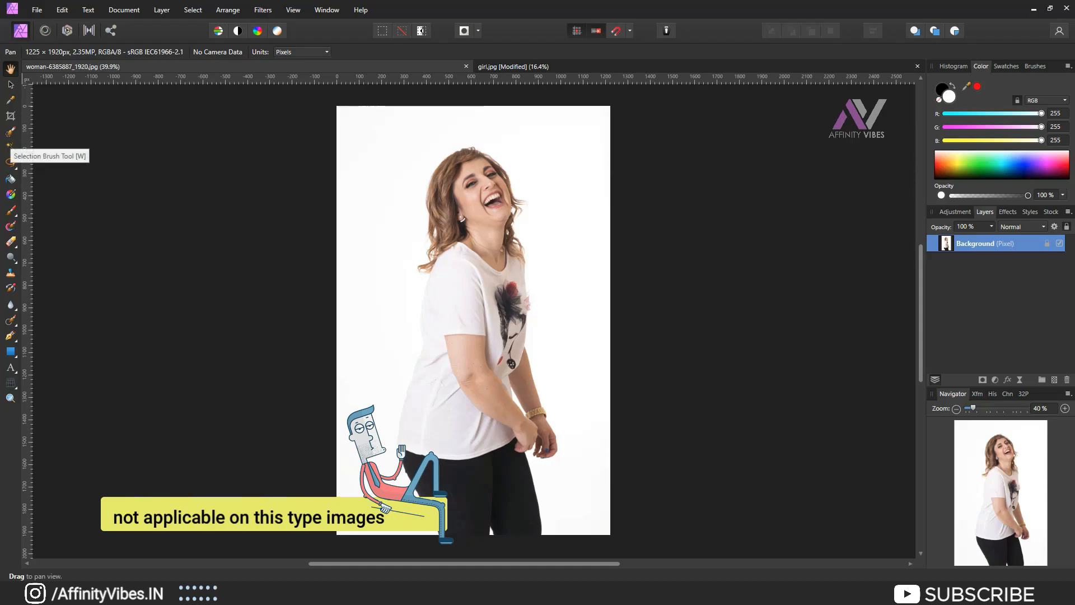
{"action": "left_click", "coordinate": [9, 146]}
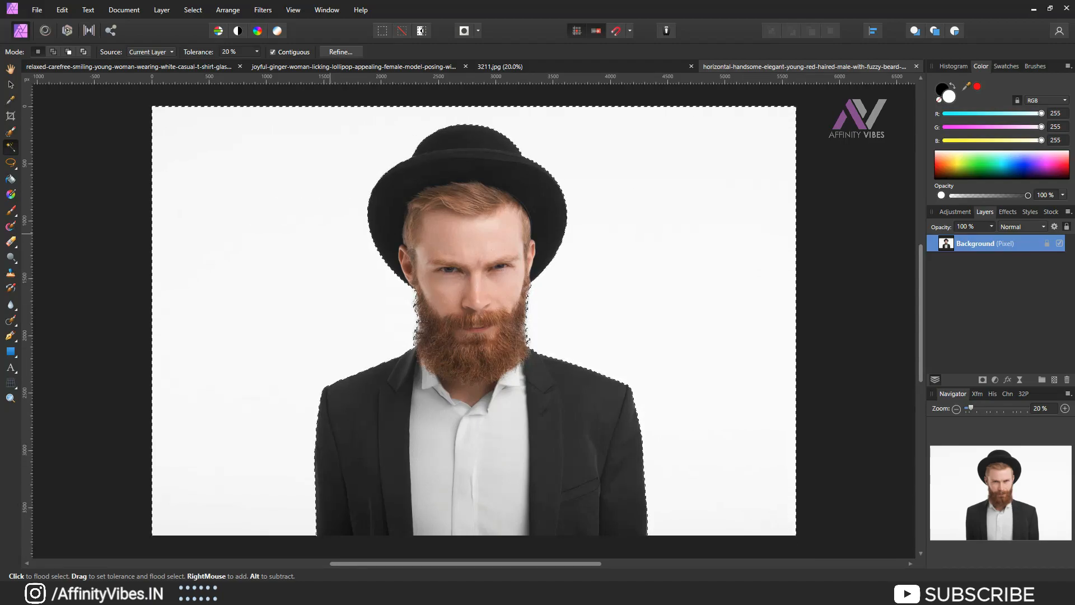
Invert the background selection to the bearded man, mask it out, and deselect
{"action": "key", "text": "Ctrl+Shift+I"}
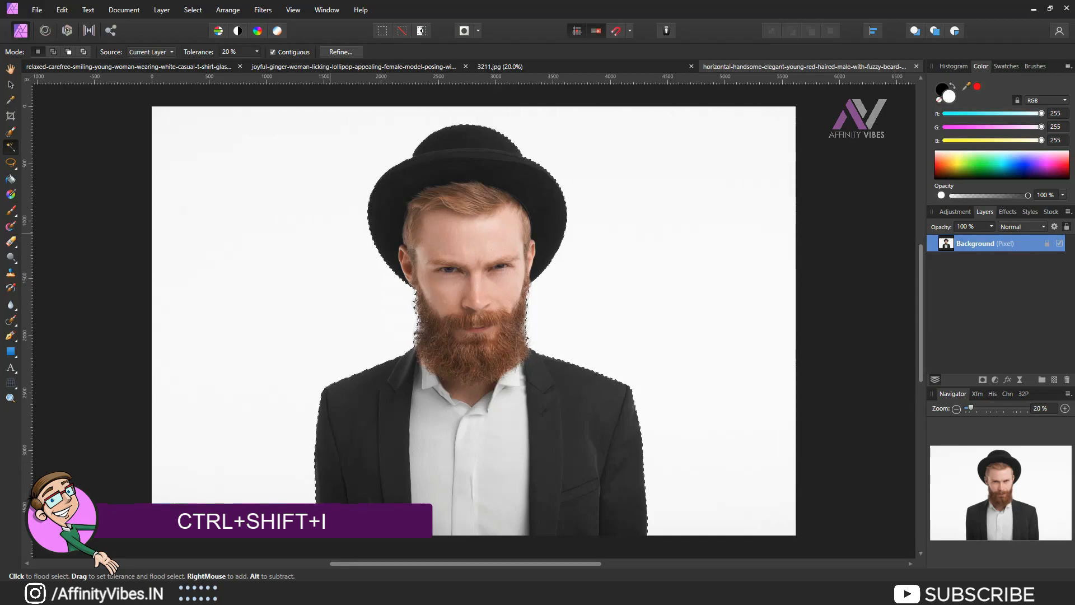
{"action": "key", "text": "Ctrl+Shift+I"}
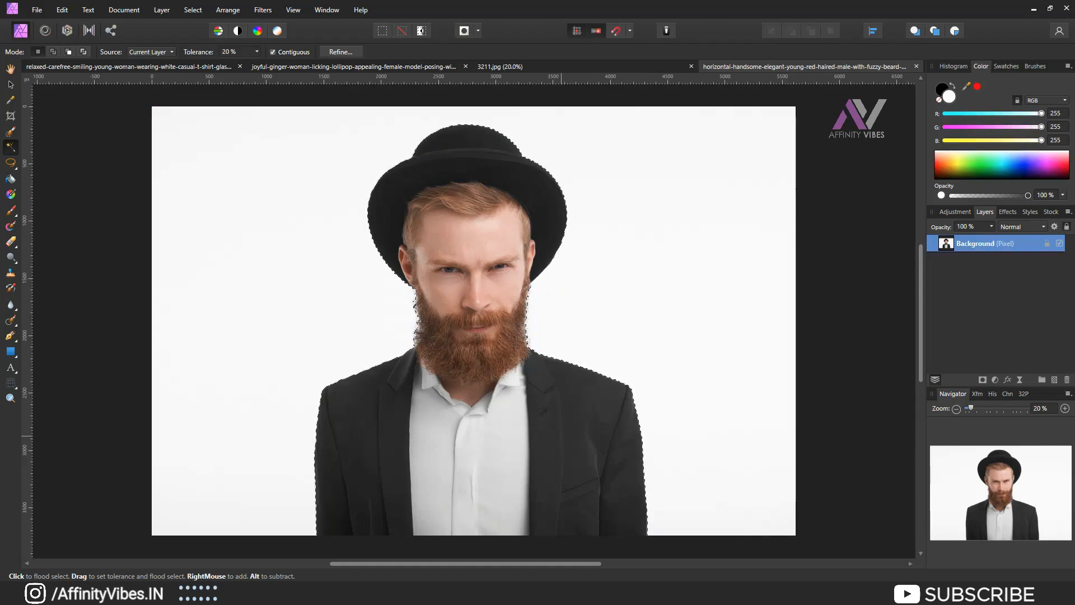
{"action": "mouse_move", "coordinate": [995, 379]}
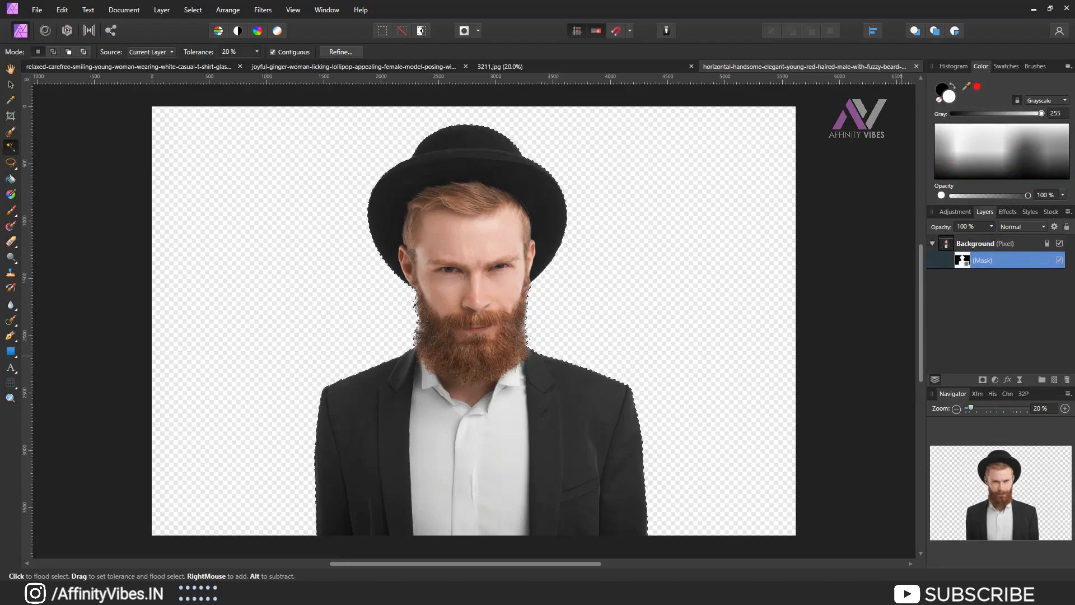
{"action": "key", "text": "Ctrl+D"}
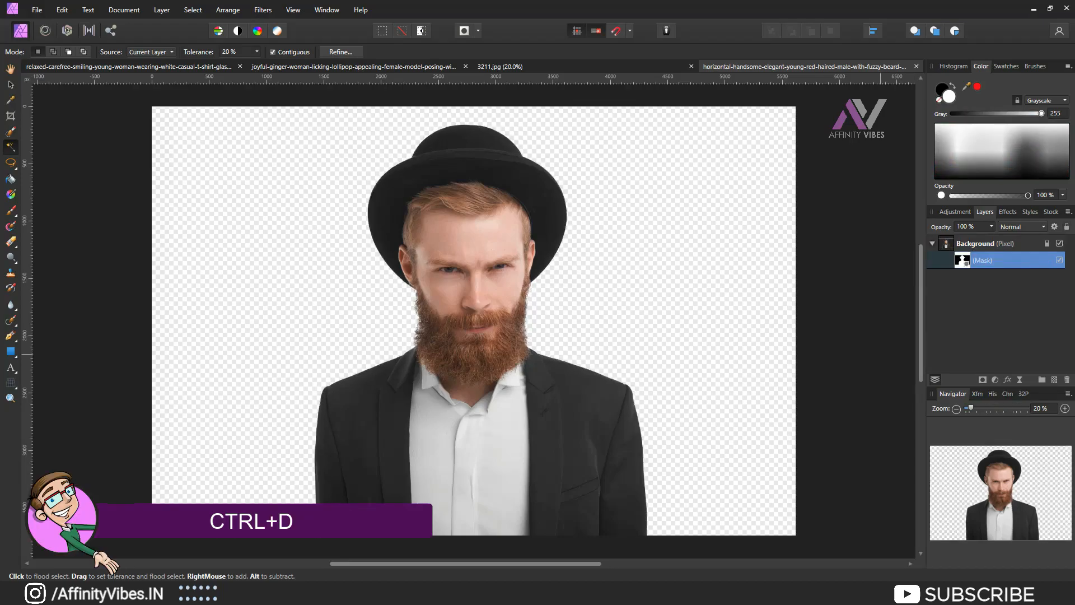
{"action": "key", "text": "ctrl+d"}
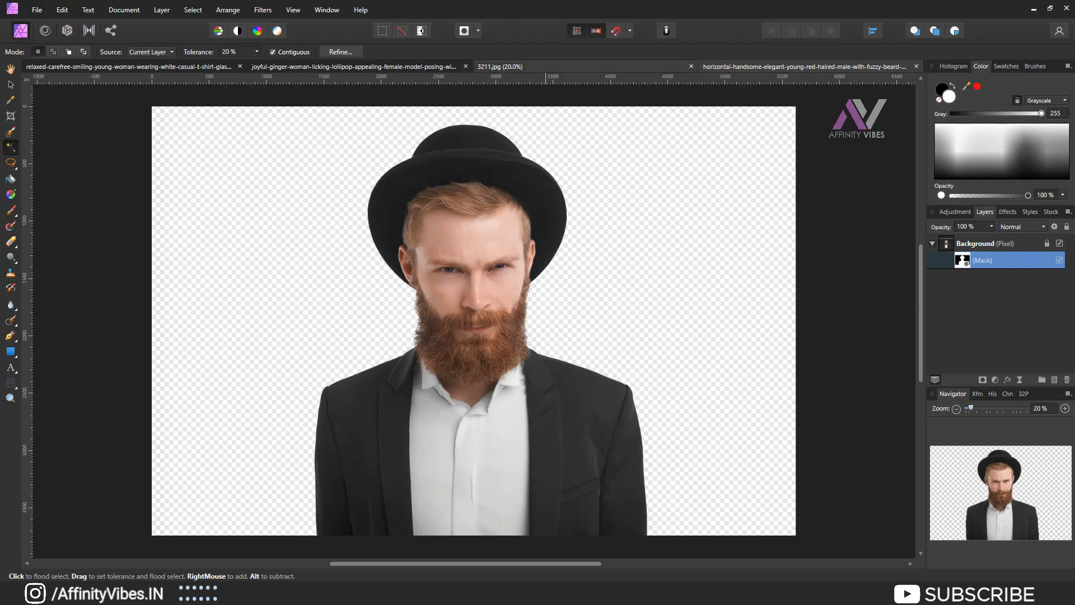
{"action": "mouse_move", "coordinate": [499, 66]}
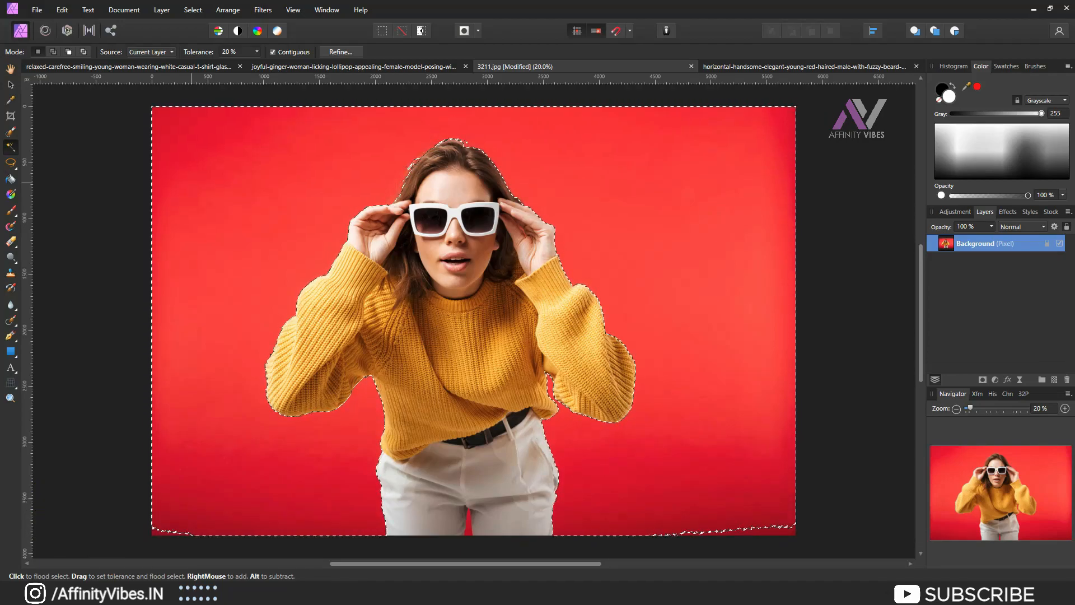
Invert the red-background selection to the woman, mask it out, and deselect
{"action": "key", "text": "Ctrl+Shift+I"}
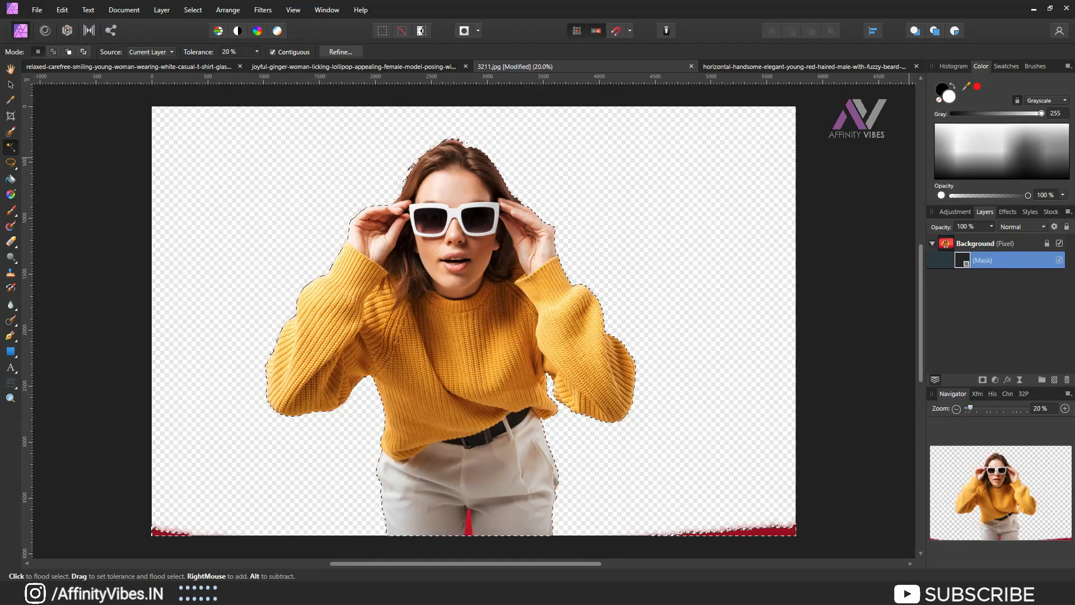
{"action": "key", "text": "Ctrl+D"}
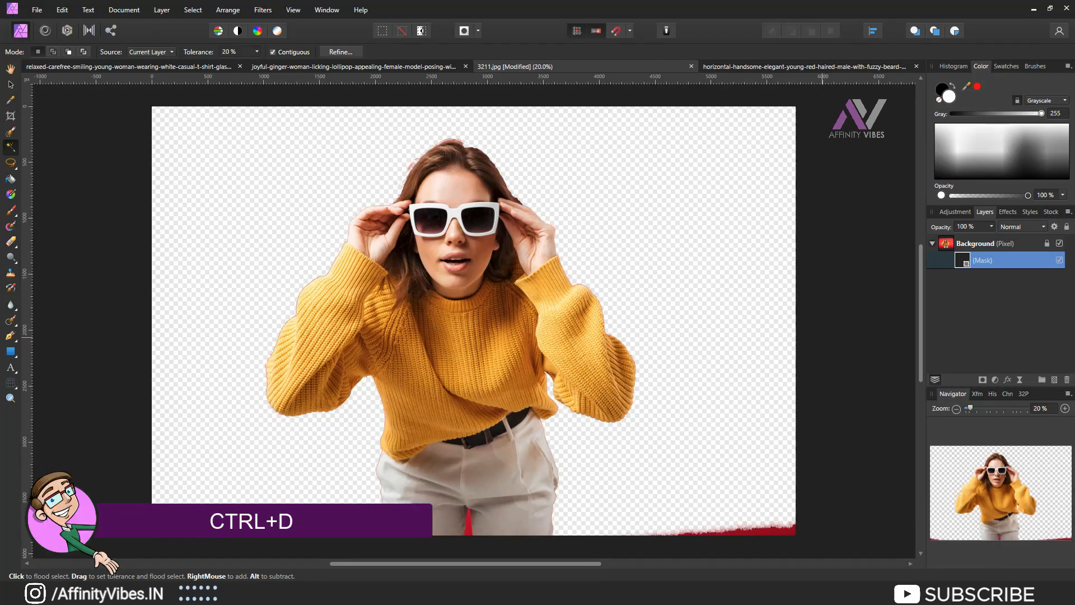
{"action": "key", "text": "Ctrl+D"}
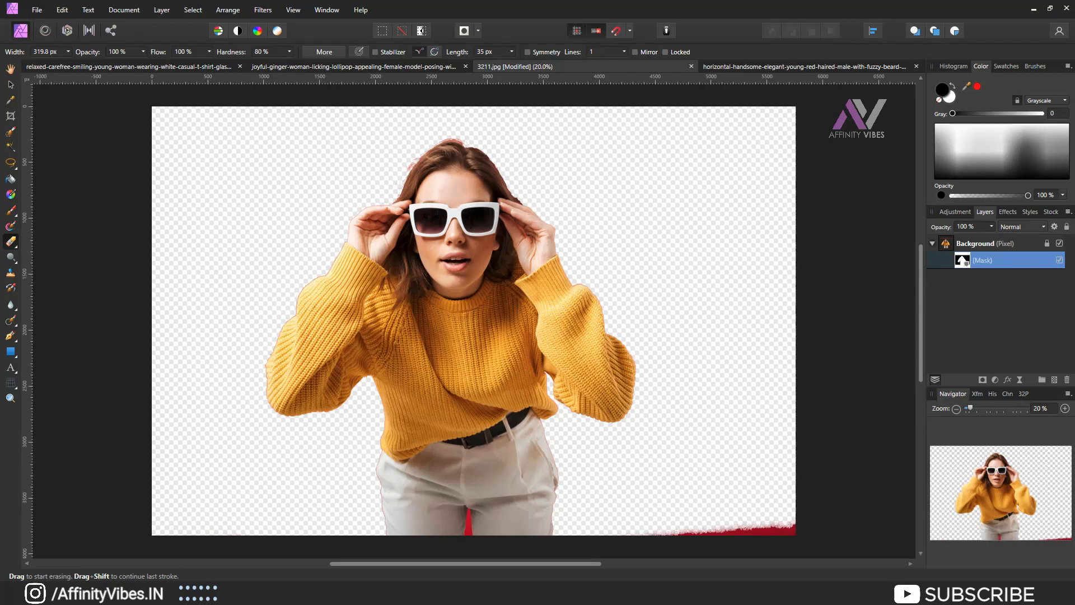
{"action": "scroll", "scroll_direction": "down", "scroll_amount": 3}
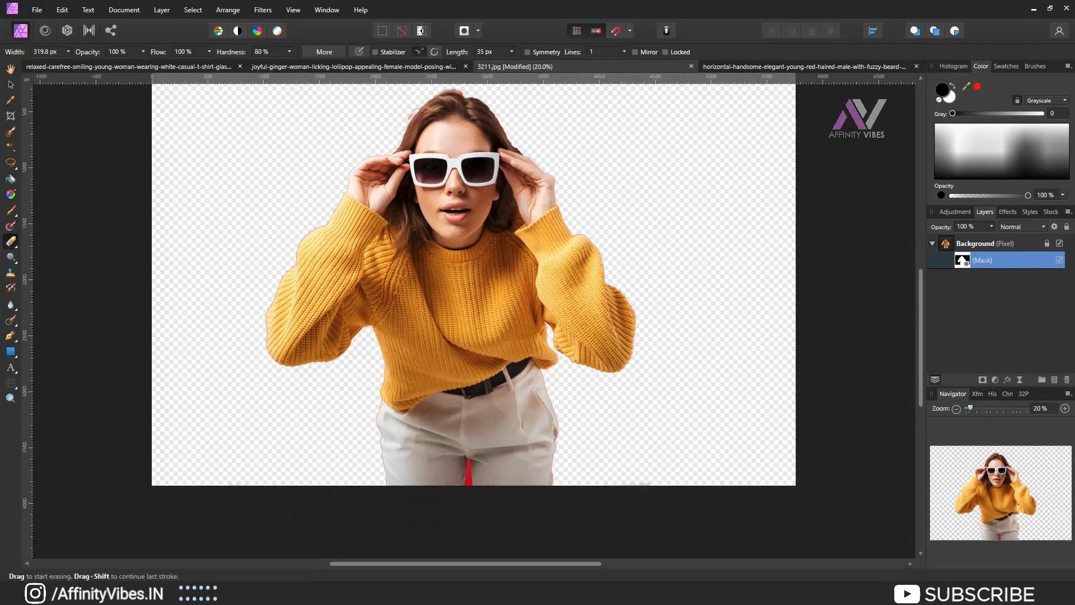